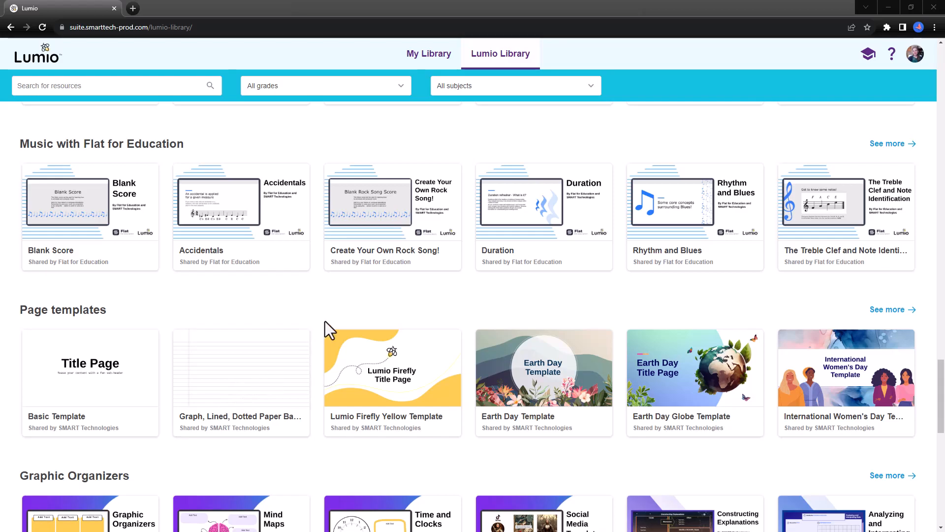
# - Expand the Music with Flat for Education category to view all six resources
pyautogui.click(887, 143)
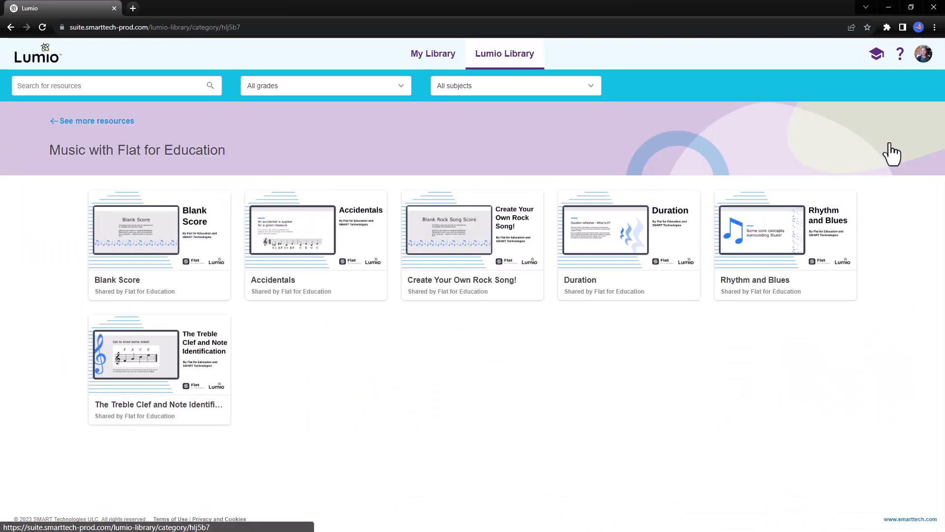
pyautogui.moveTo(674, 440)
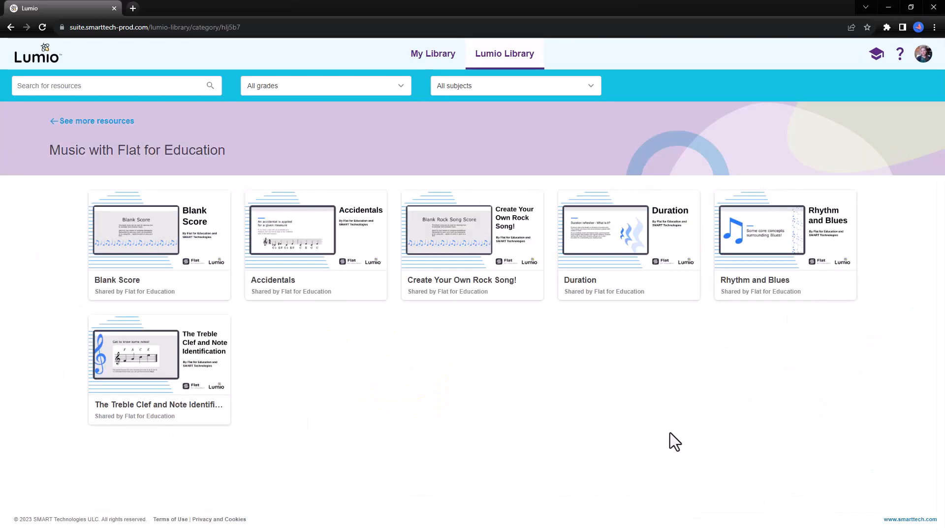
pyautogui.moveTo(645, 459)
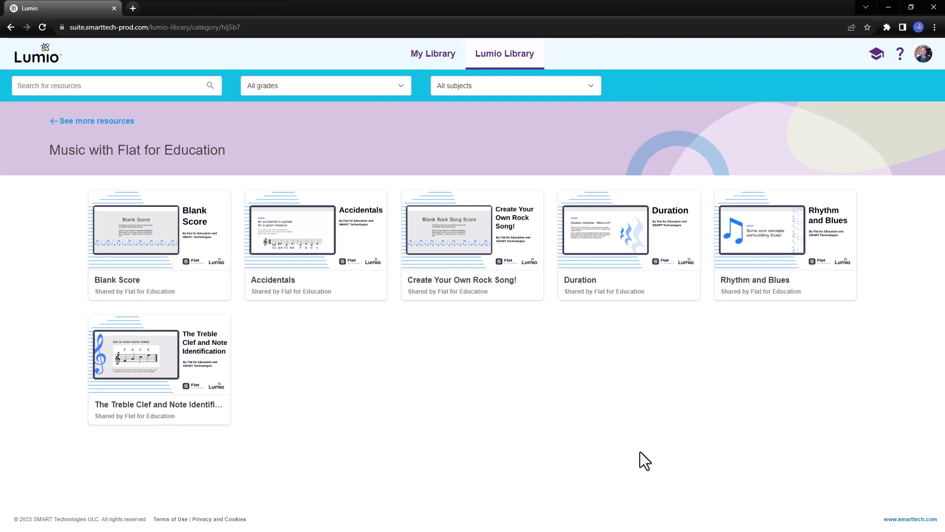
pyautogui.moveTo(305, 385)
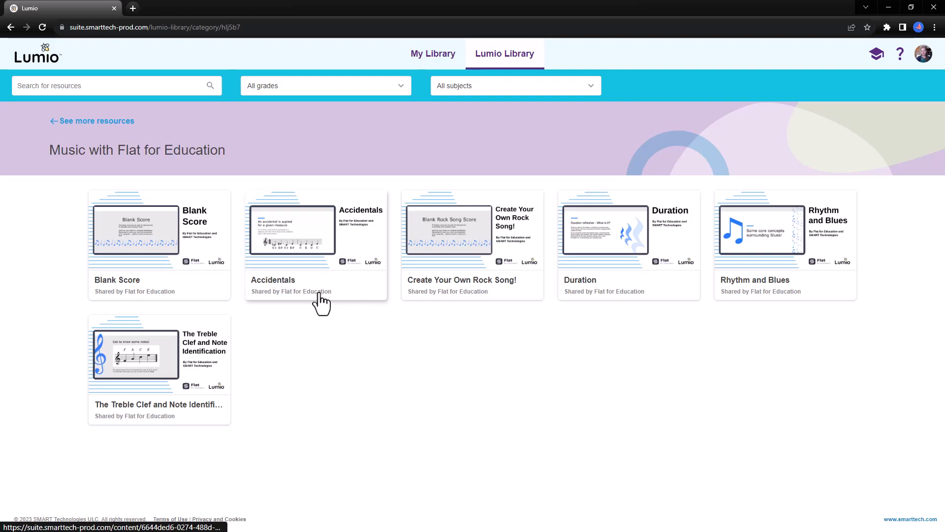
pyautogui.moveTo(249, 394)
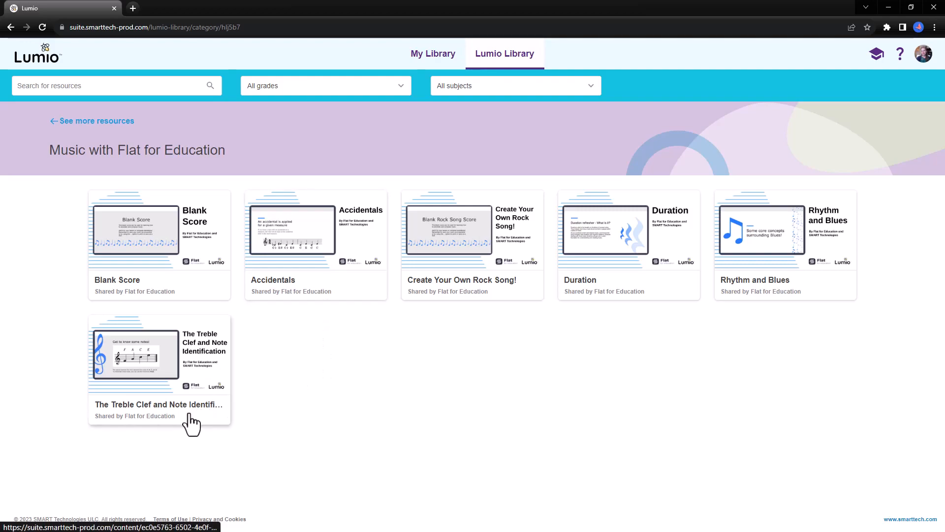
pyautogui.moveTo(600, 297)
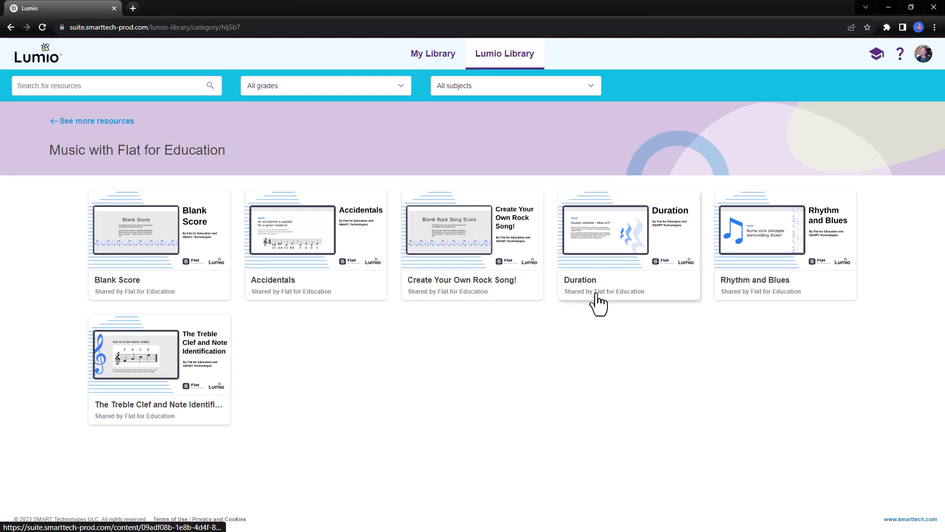
pyautogui.moveTo(163, 291)
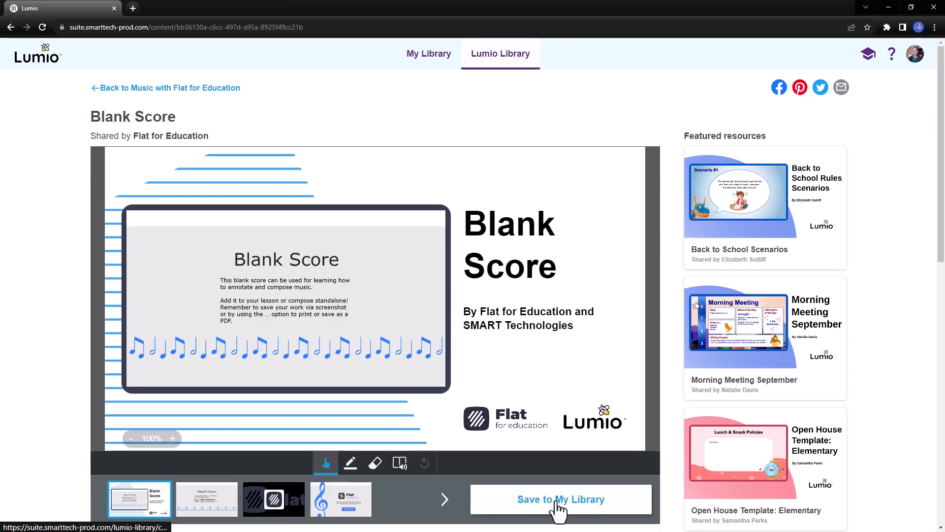
# - Save the Blank Score resource to My Library and start adding a page
pyautogui.click(560, 499)
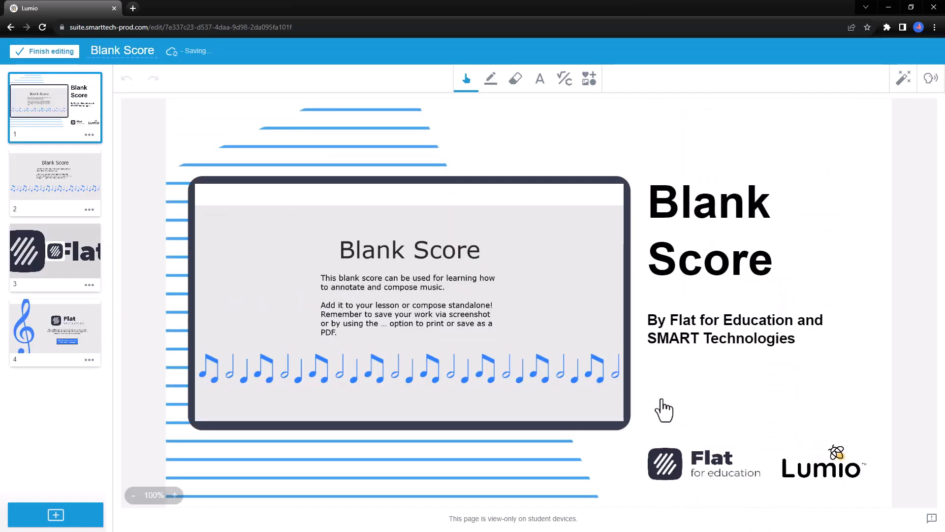
pyautogui.click(54, 513)
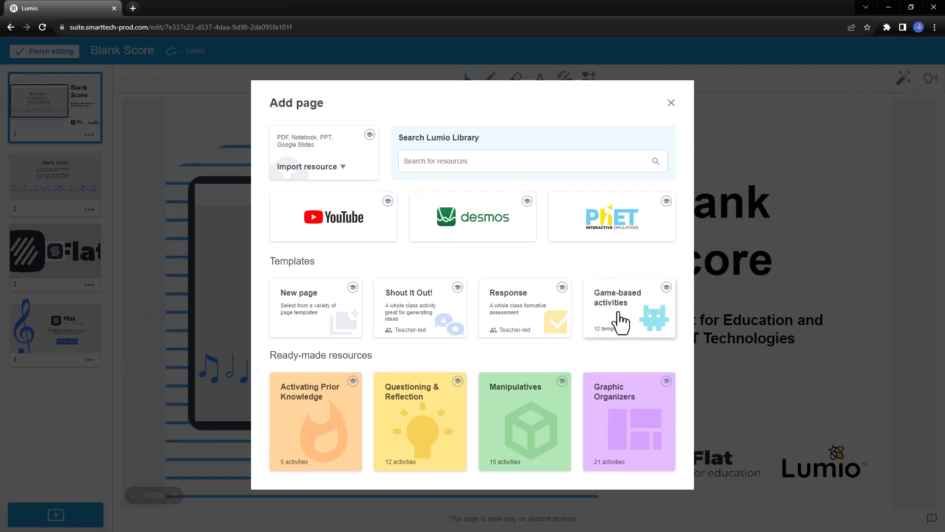
pyautogui.click(419, 307)
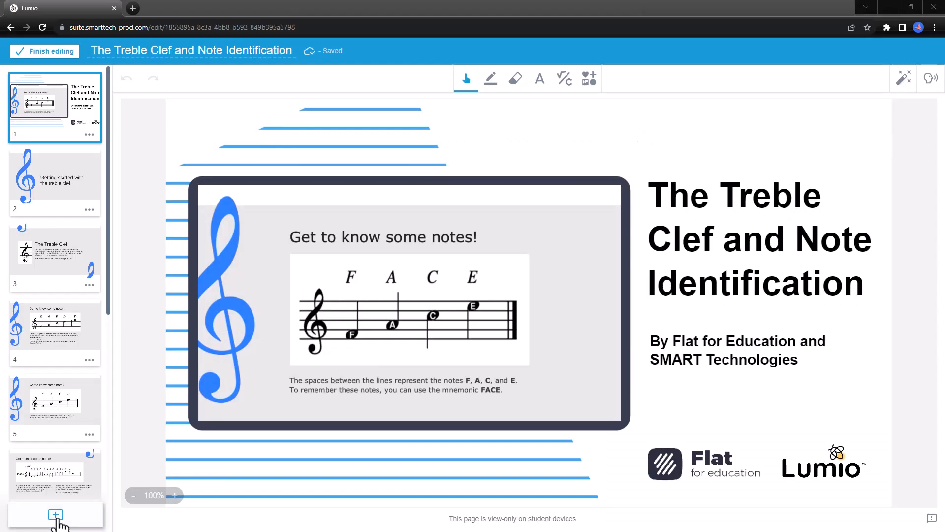
# - Import the Flat Blank Score page from My Library into the lesson
pyautogui.click(55, 514)
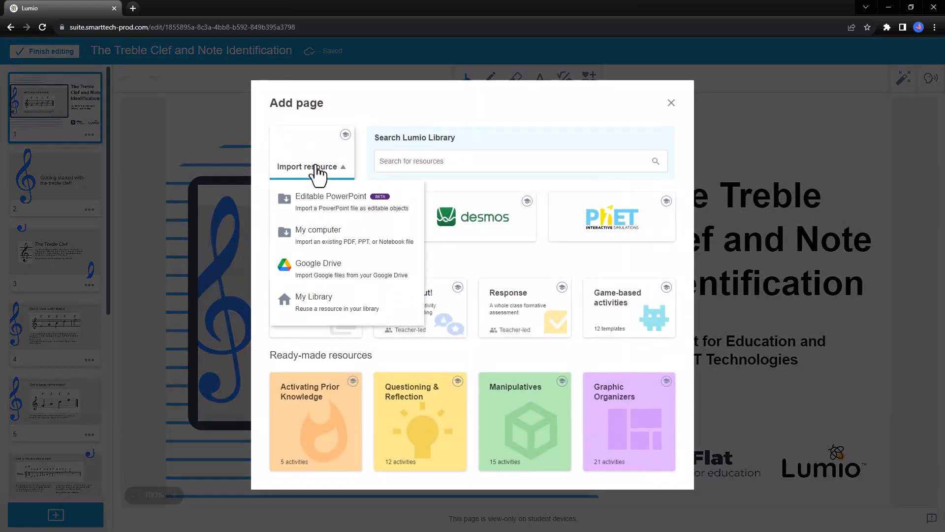
pyautogui.click(671, 102)
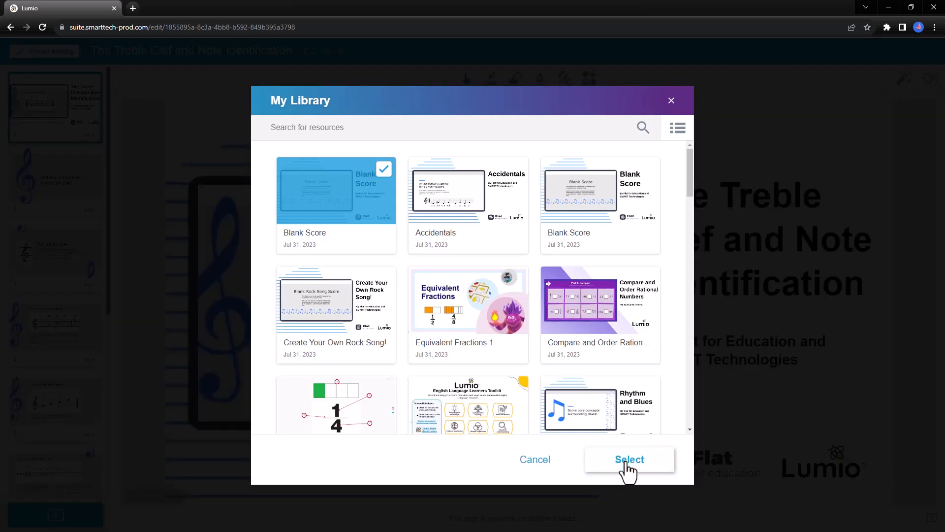
pyautogui.click(629, 459)
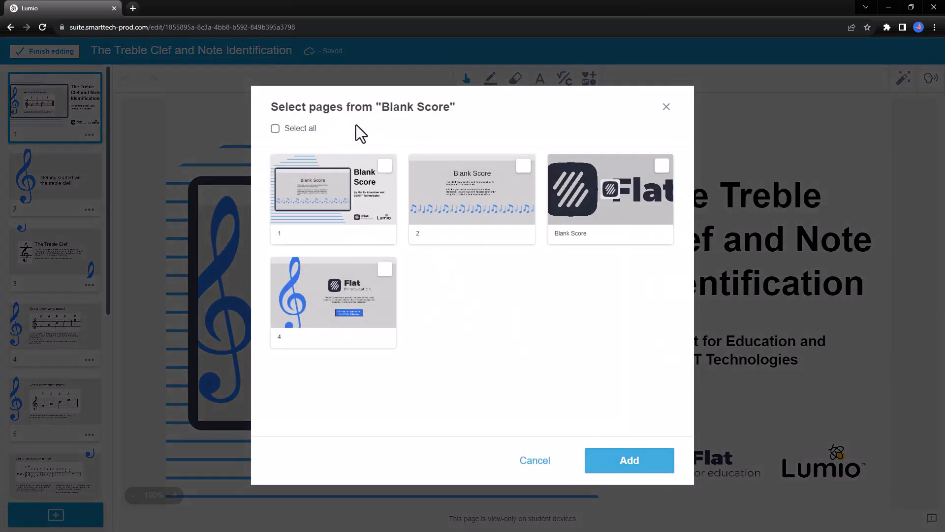
pyautogui.click(609, 190)
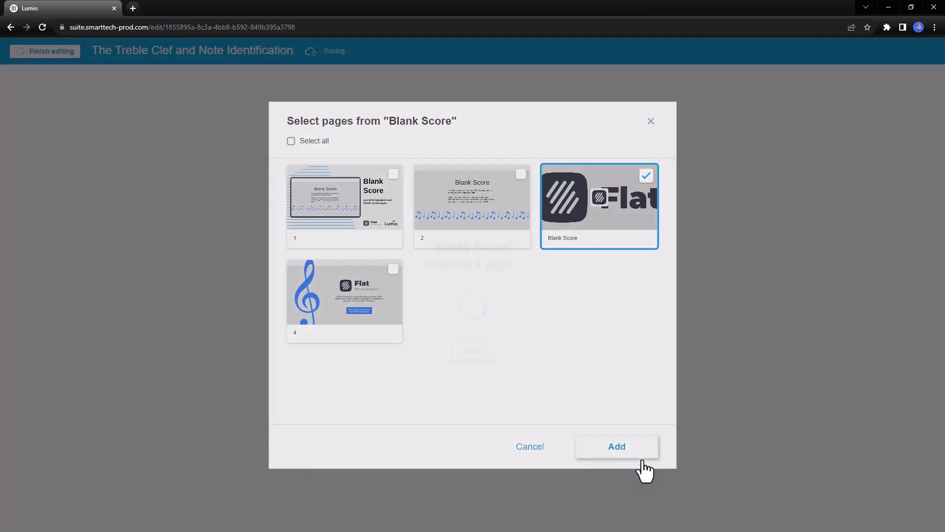
pyautogui.click(615, 446)
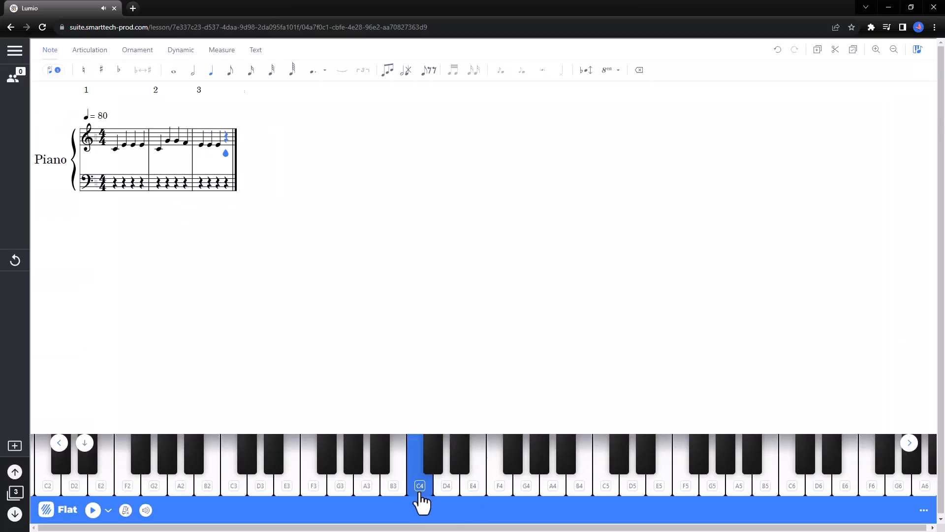
# - Enter C4, C6 and E6 notes from the on-screen piano
pyautogui.click(447, 464)
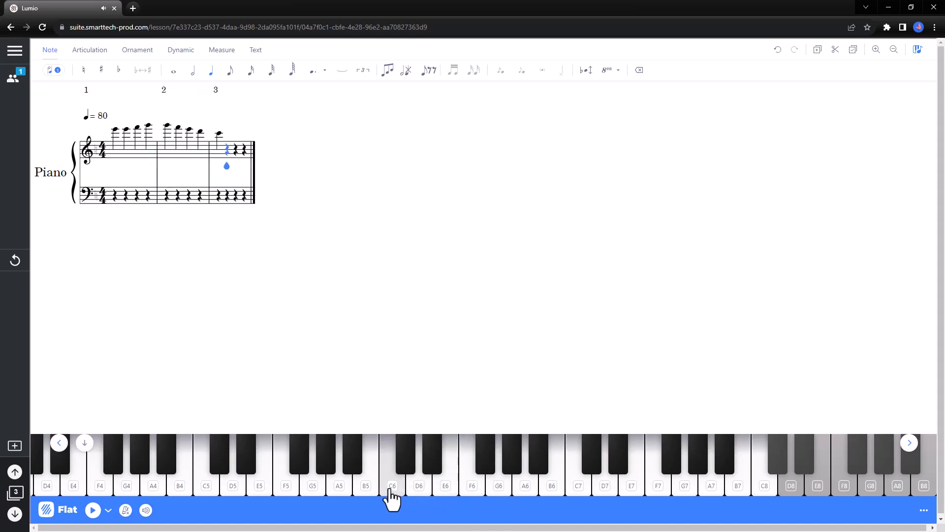
pyautogui.click(445, 464)
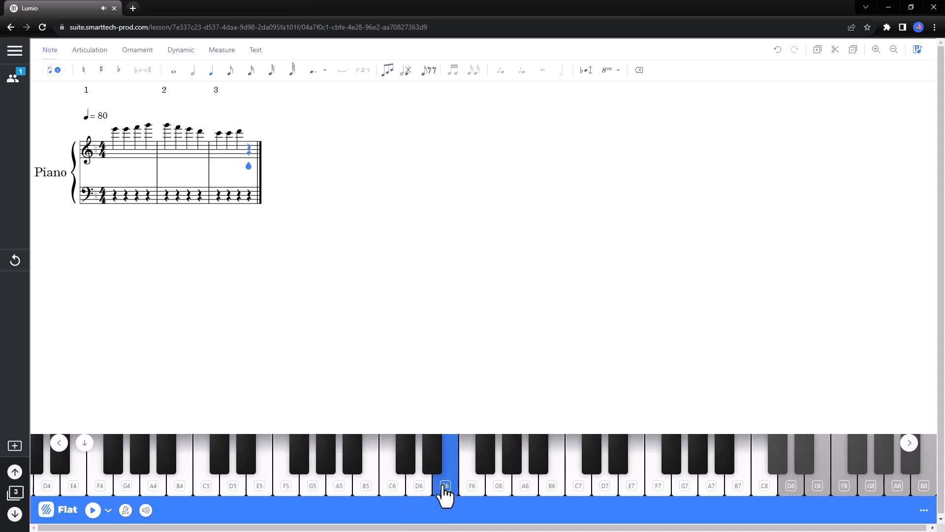
pyautogui.click(445, 464)
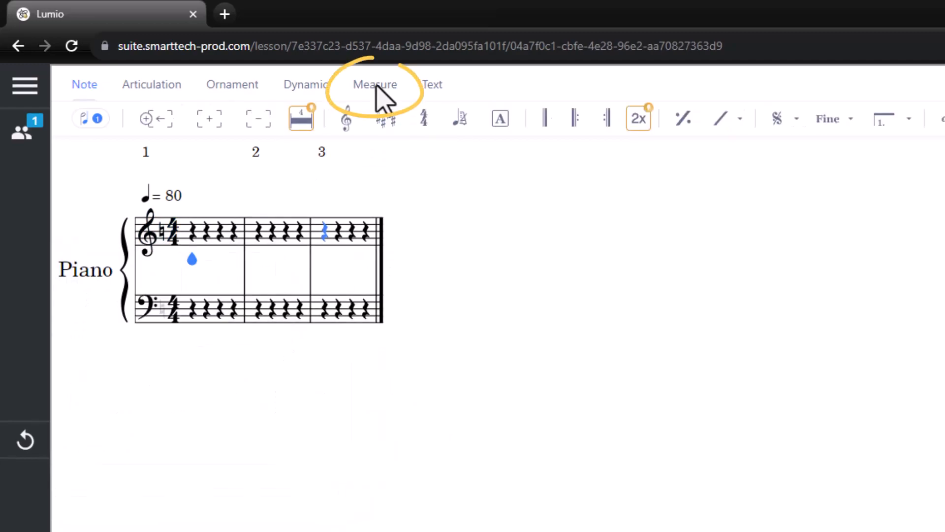
# - Show the Measure options and the clef choices for the score
pyautogui.click(346, 118)
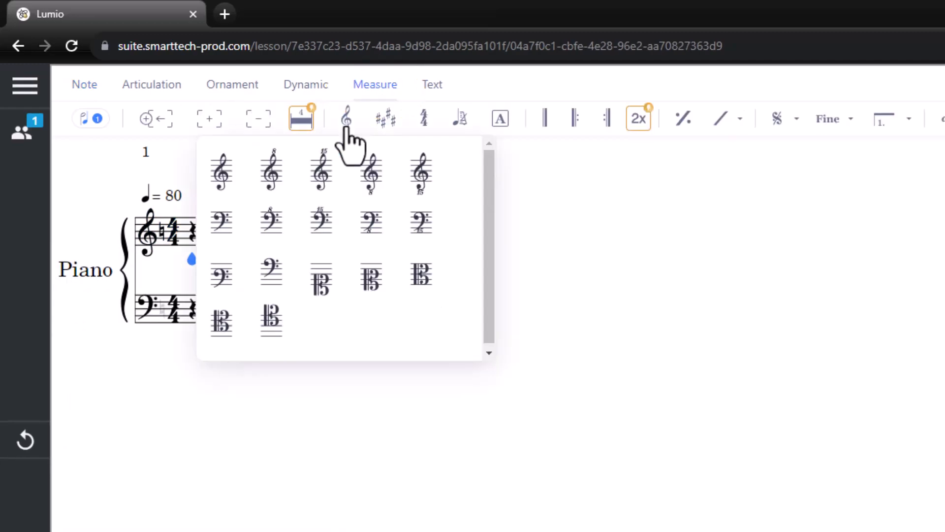
pyautogui.click(381, 117)
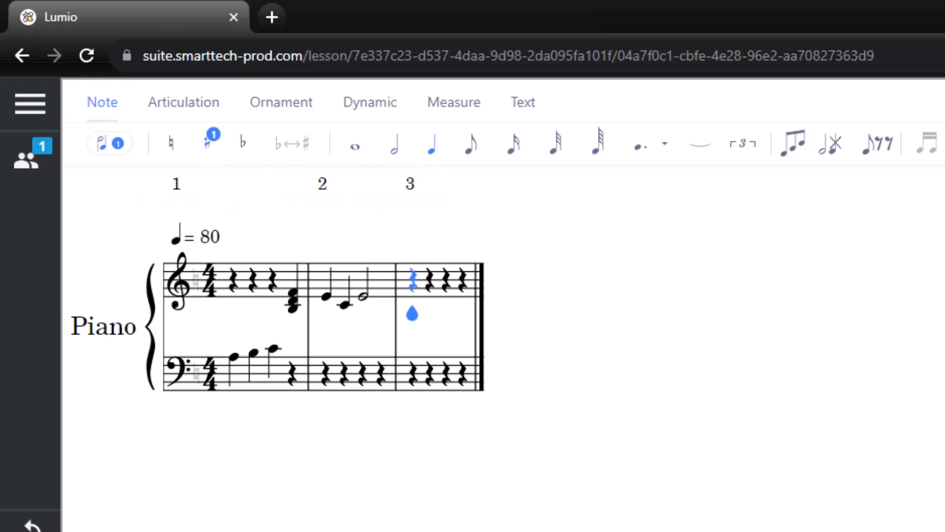
# - Apply staccato articulation and a pp dynamic to the selected notes
pyautogui.click(184, 102)
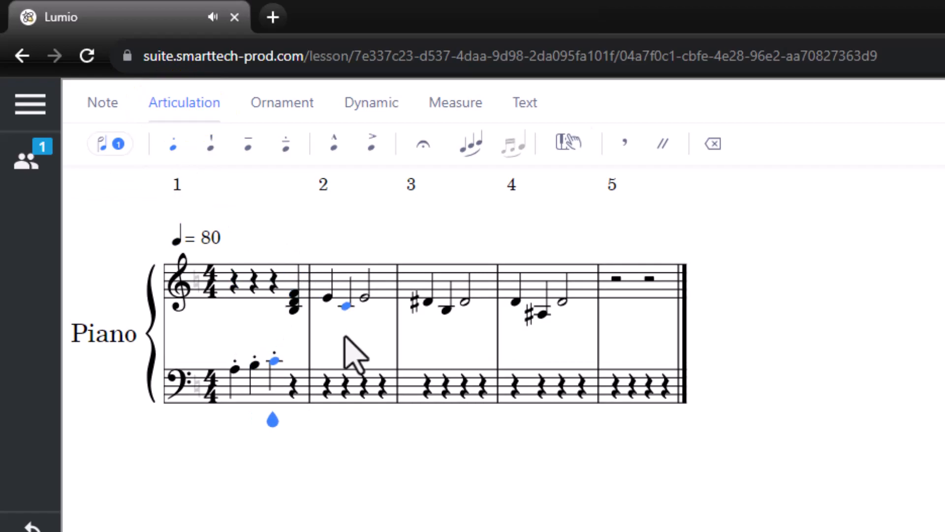
pyautogui.click(370, 102)
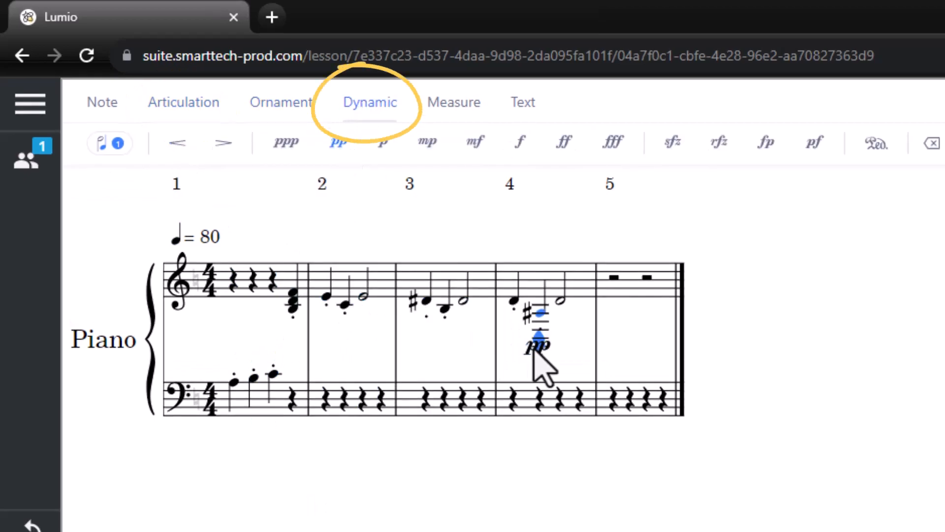
pyautogui.click(522, 102)
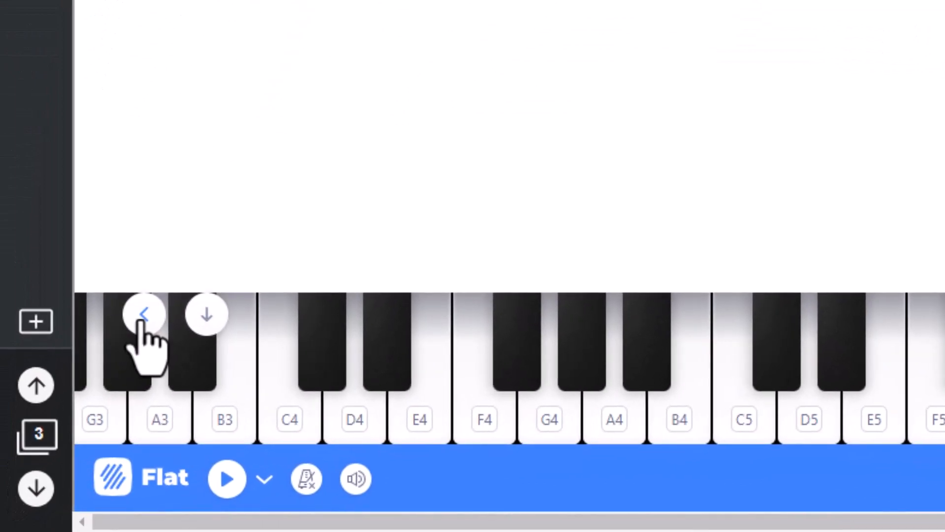
# - Shift the Flat piano keyboard two octaves lower
pyautogui.click(145, 314)
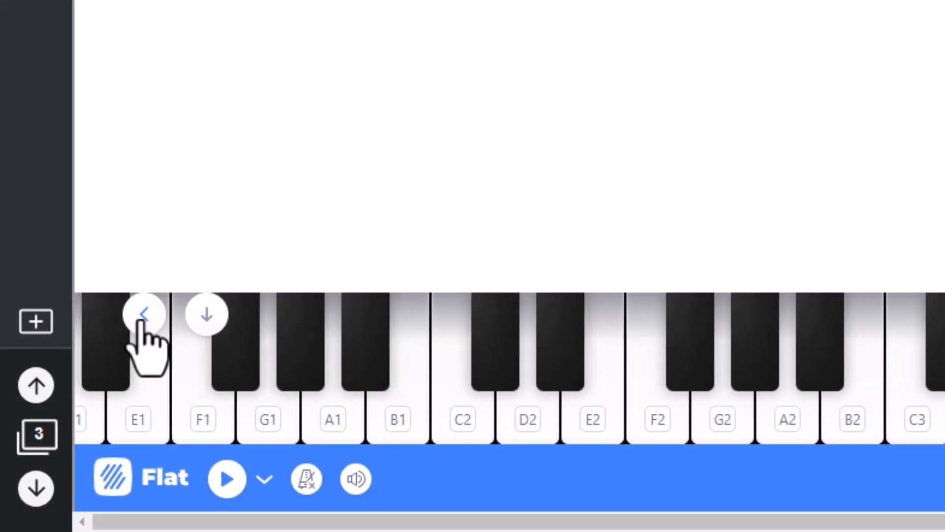
pyautogui.click(145, 314)
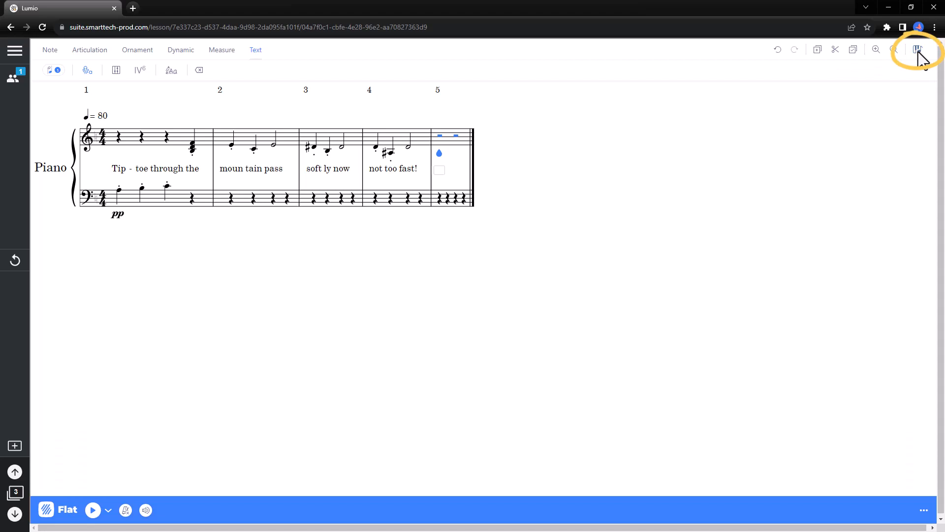
# - Play and stop the score, then change the metronome mode
pyautogui.click(916, 49)
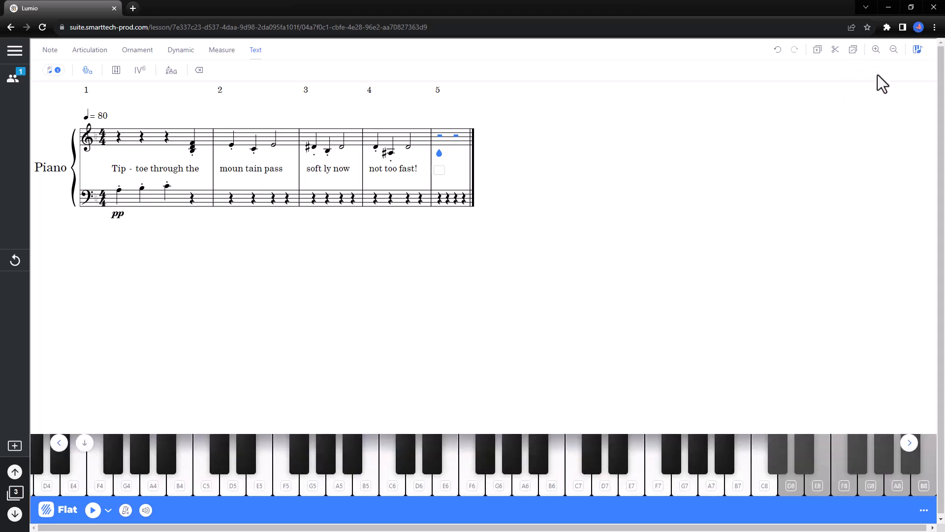
pyautogui.moveTo(93, 510)
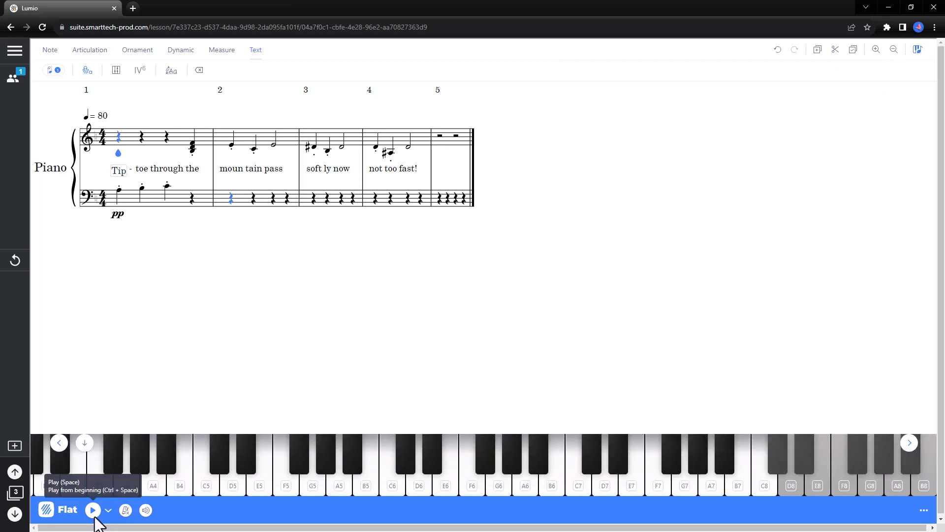
pyautogui.click(93, 510)
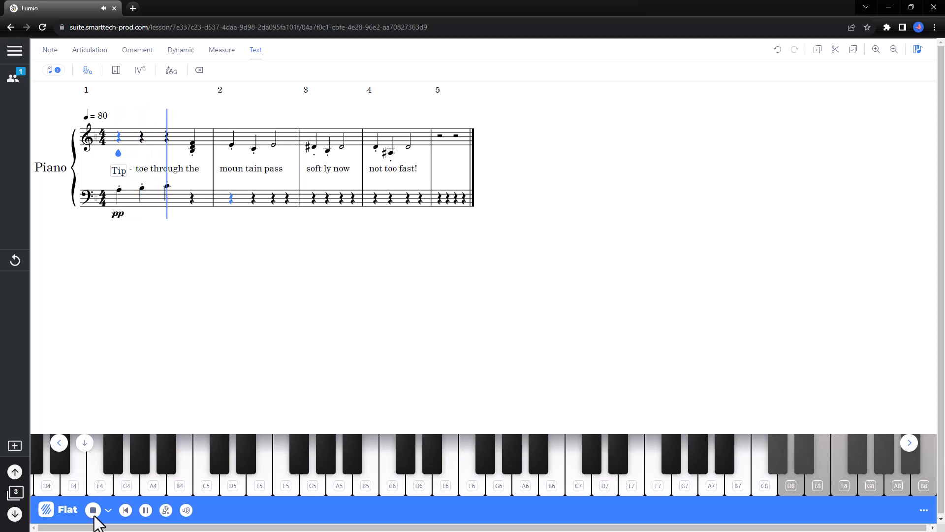
pyautogui.click(93, 510)
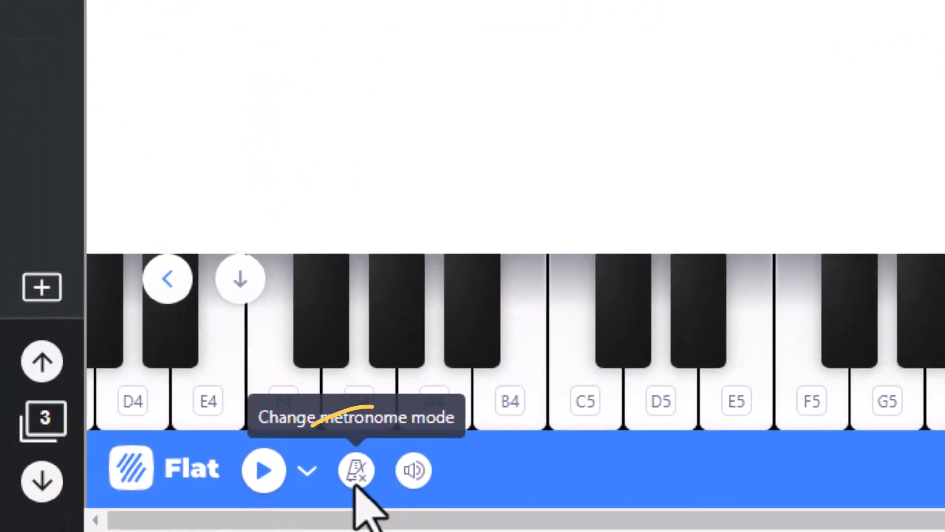
pyautogui.click(413, 470)
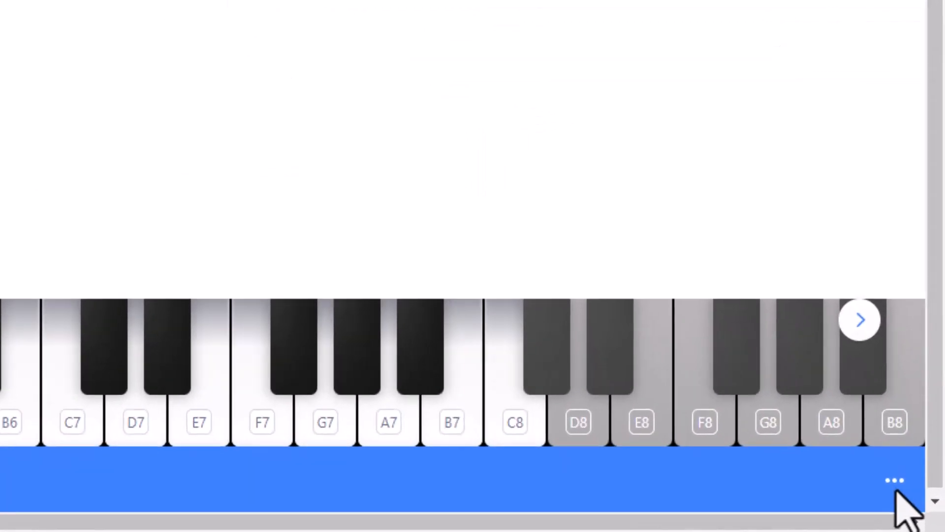
pyautogui.click(861, 319)
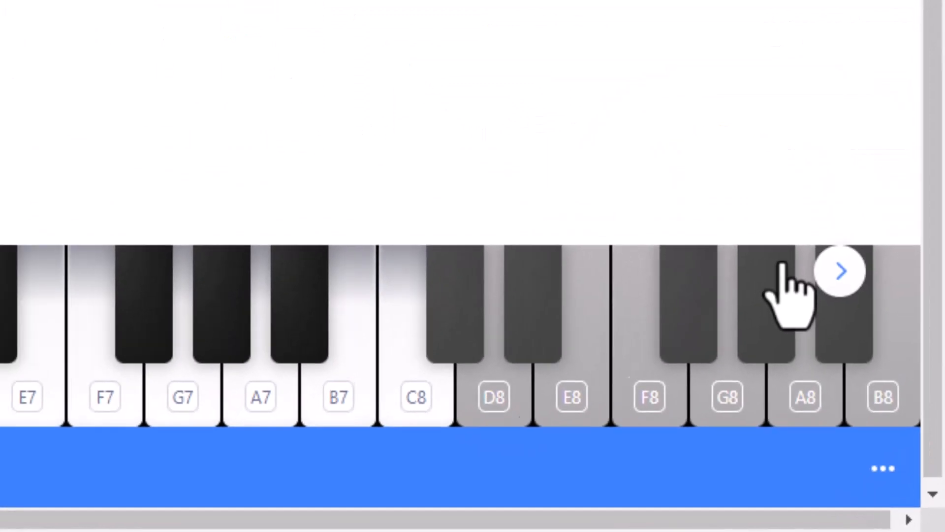